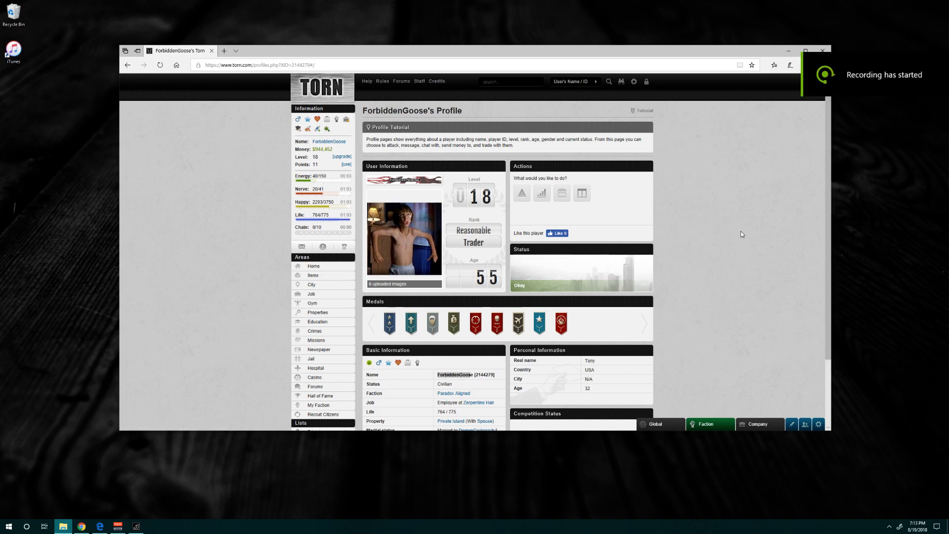
mouse_move(407, 125)
type("to")
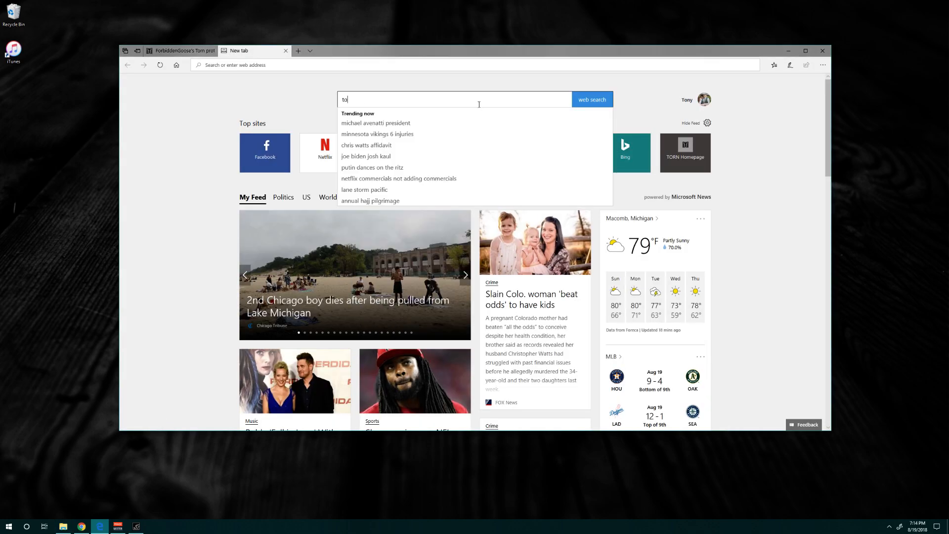
Step: Search for "tornstats" in a new Edge tab so the tornstats.com suggestion appears
type("rnsta")
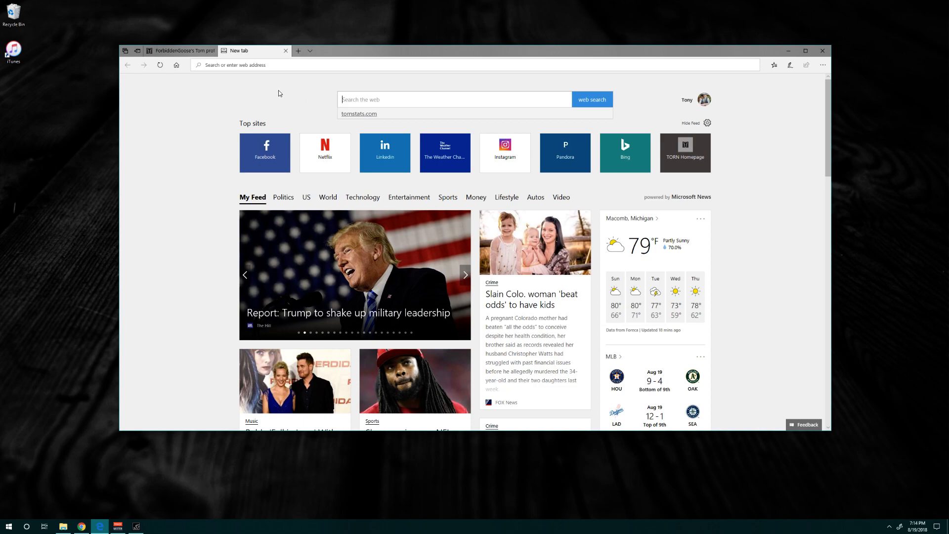
Step: Load tornstats.com from the suggestion, landing on the Torn Stats login page
left_click(358, 112)
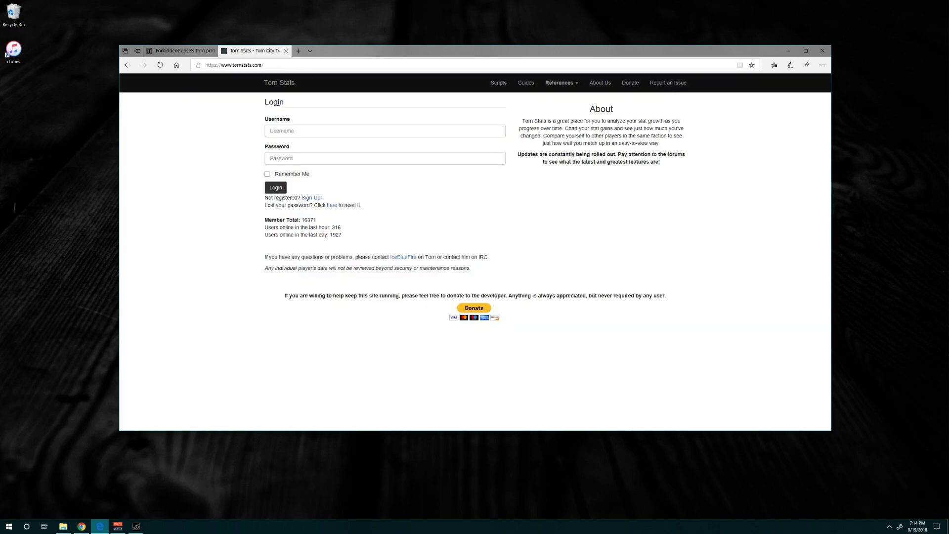
mouse_move(388, 149)
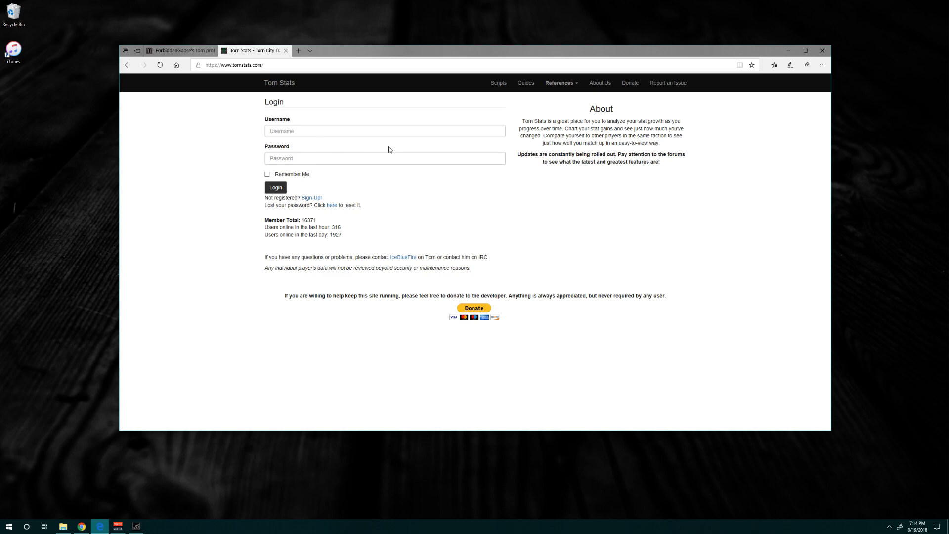
mouse_move(267, 198)
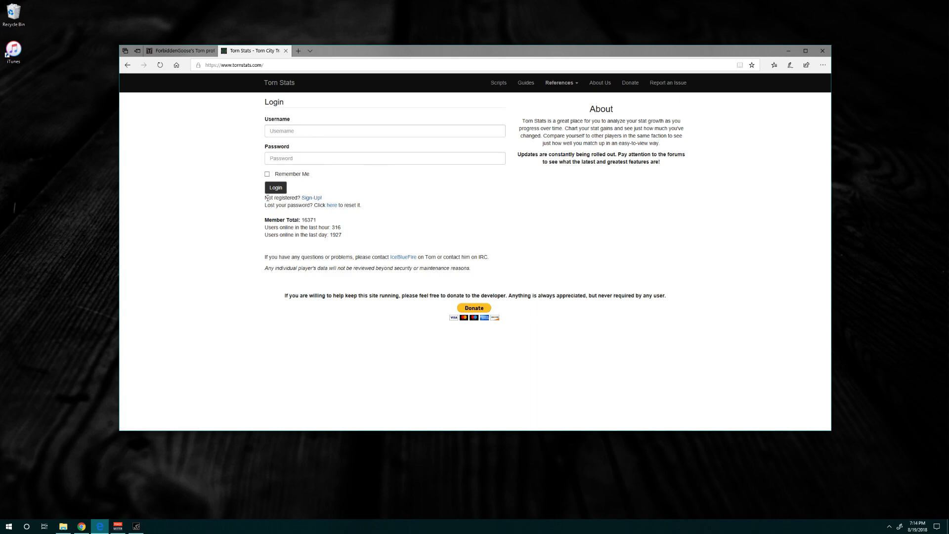
Step: Bring up the Sign-Up form, review the Username and Torn Name fields, then view the Torn profile
left_click(312, 198)
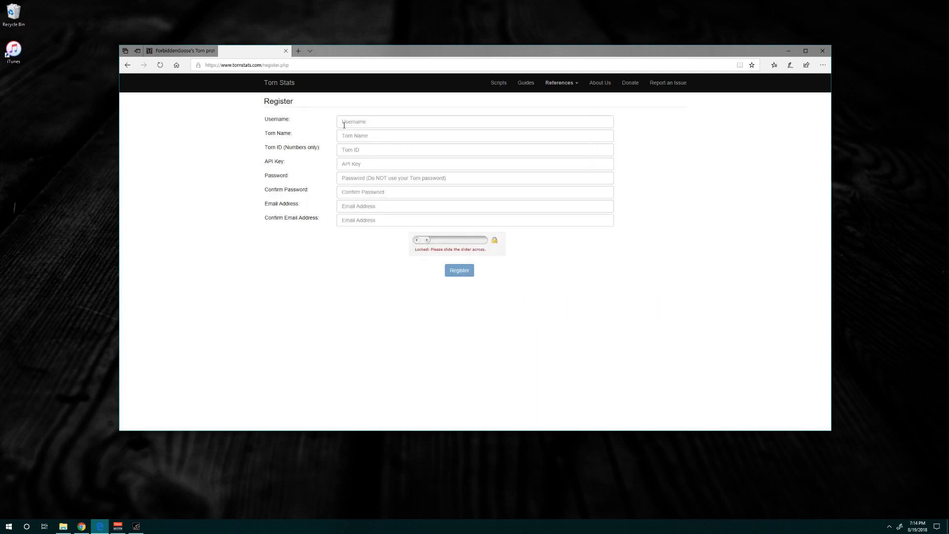
left_click(474, 121)
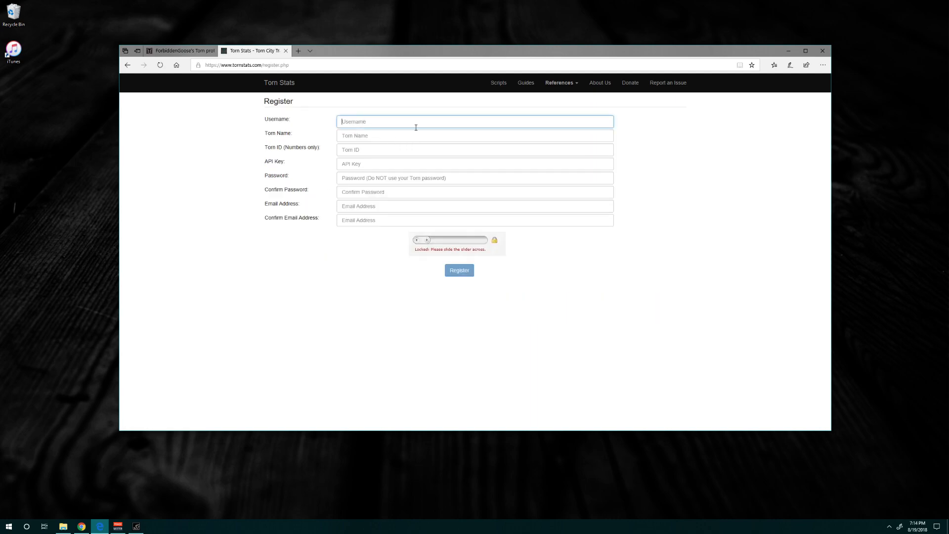
left_click(475, 135)
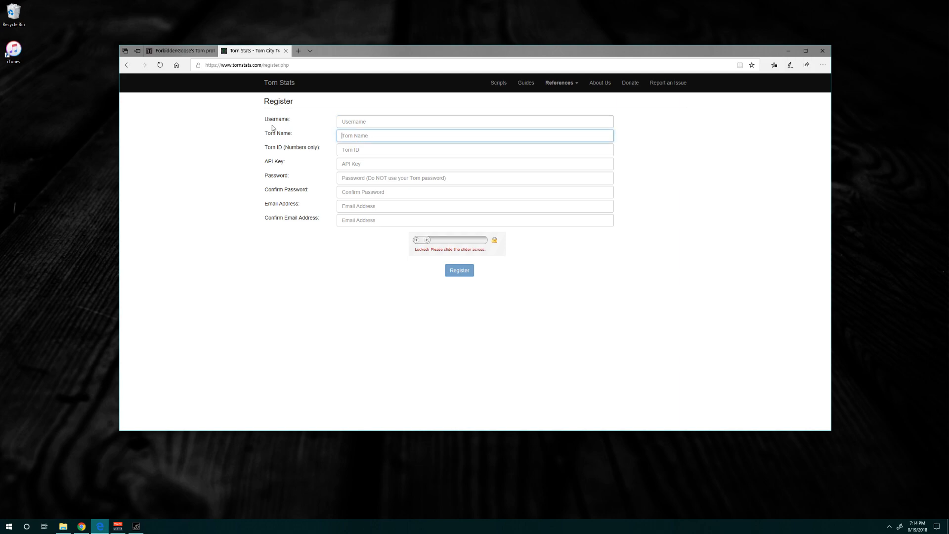
left_click(180, 50)
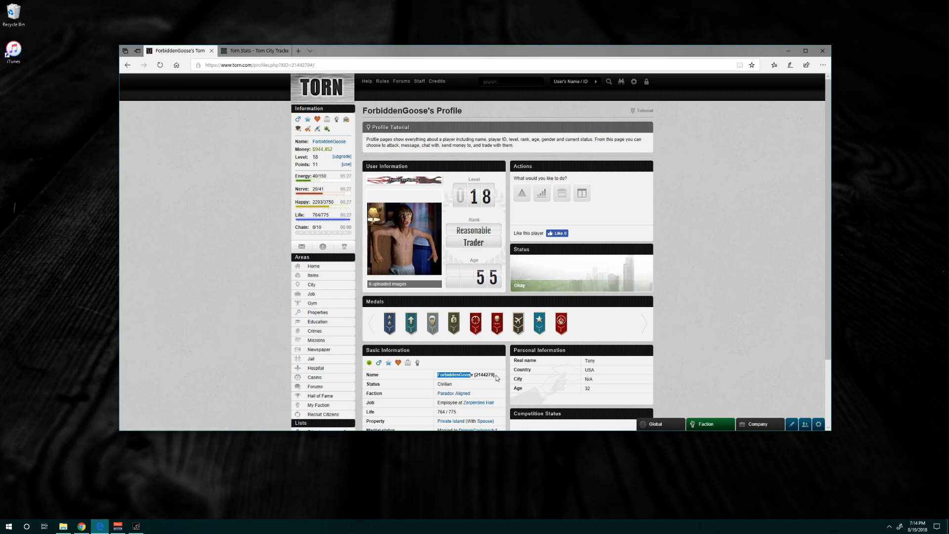
Step: Highlight the player ID number beside the profile name for the Torn ID field, then return to the form
left_click(255, 50)
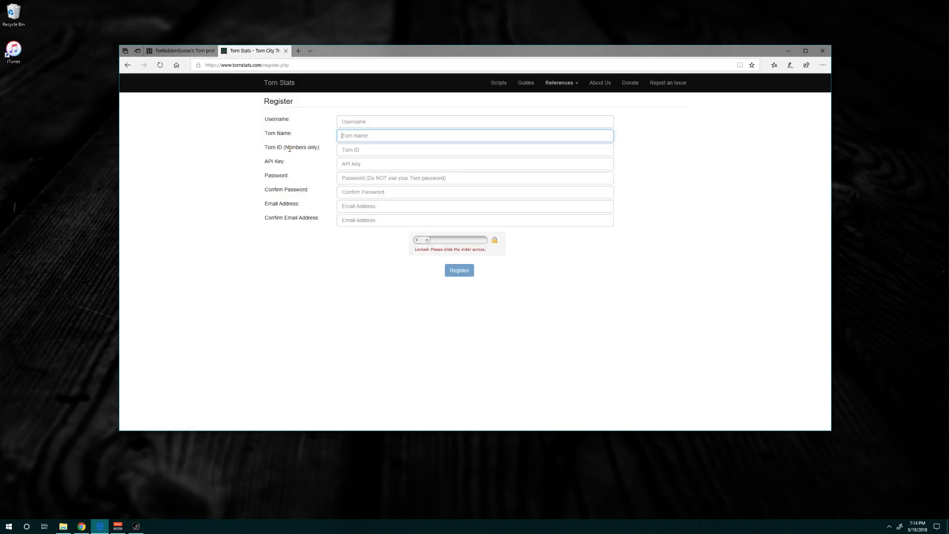
left_click(180, 50)
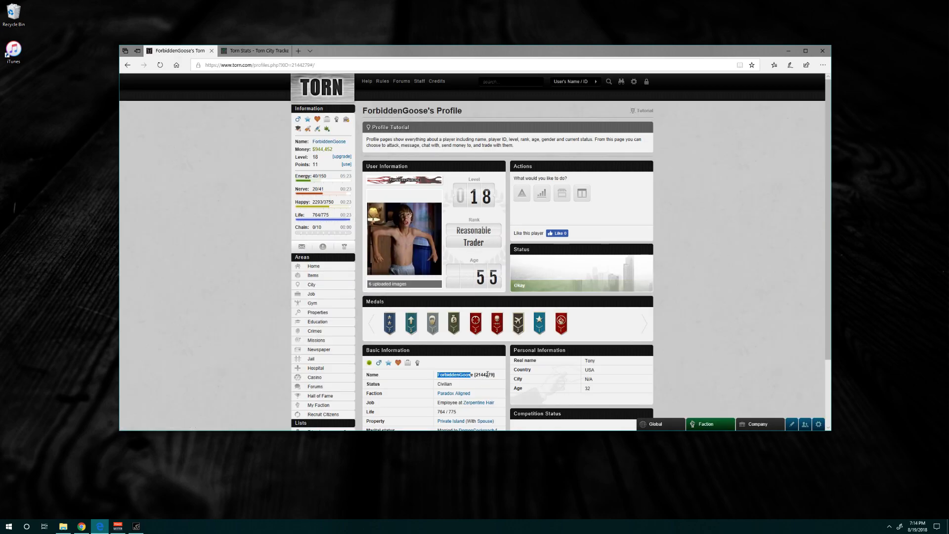
left_click(483, 374)
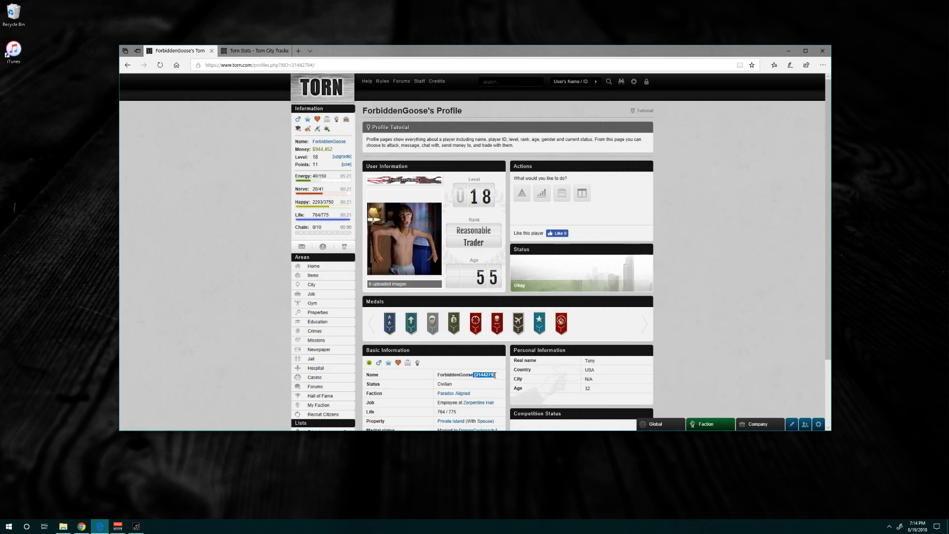
left_click(254, 50)
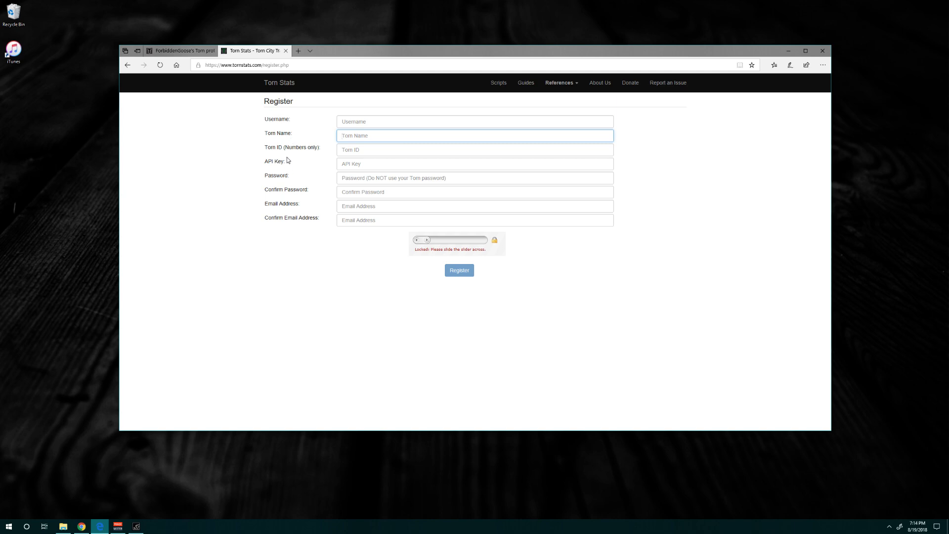
mouse_move(279, 160)
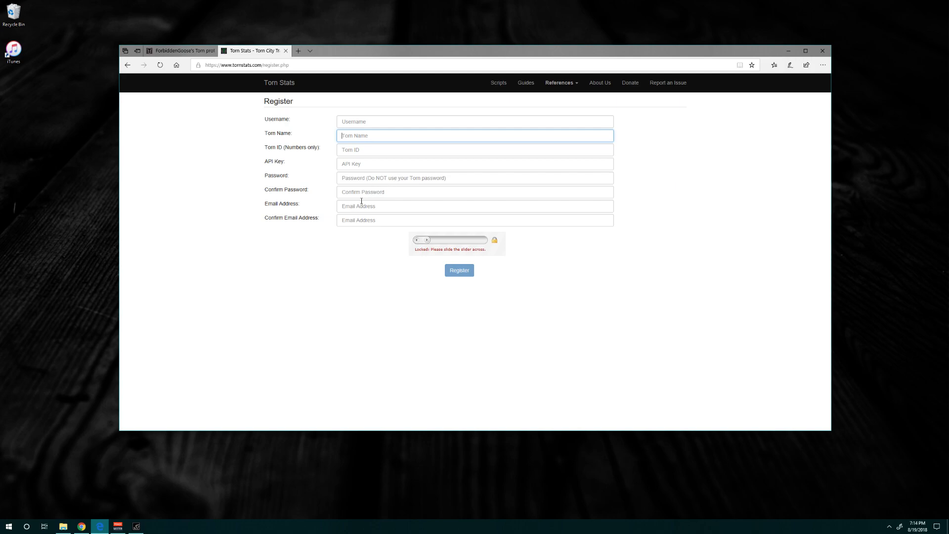
mouse_move(437, 250)
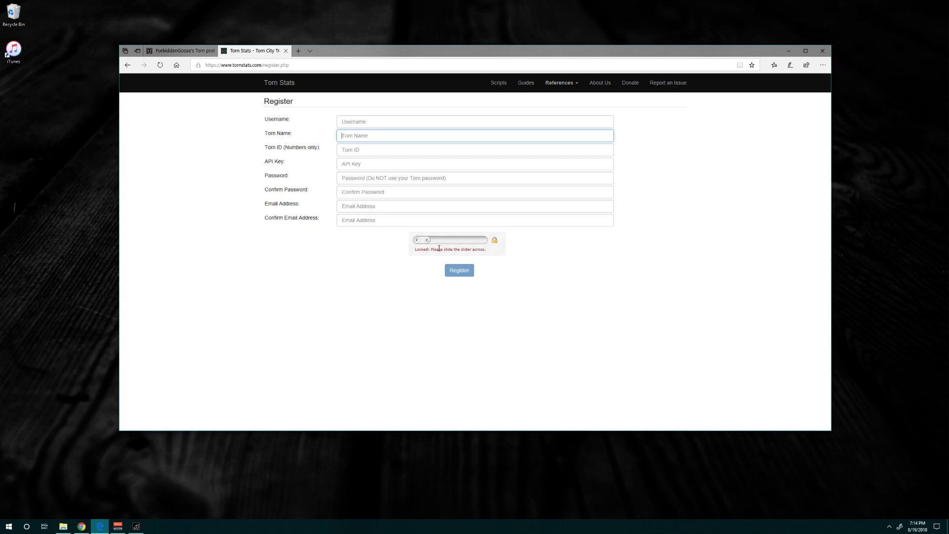